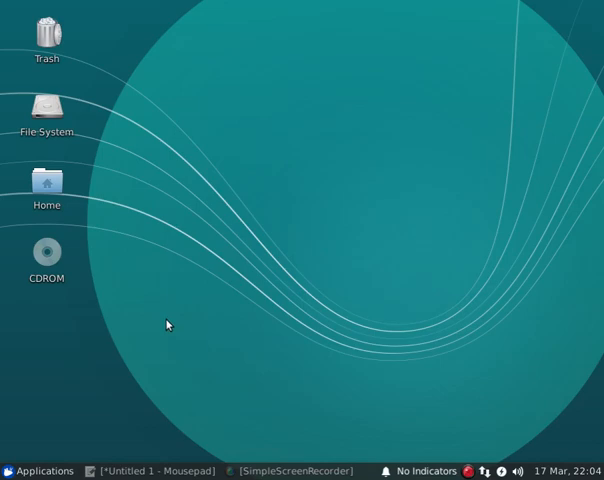
{"action": "mouse_move", "coordinate": [64, 456]}
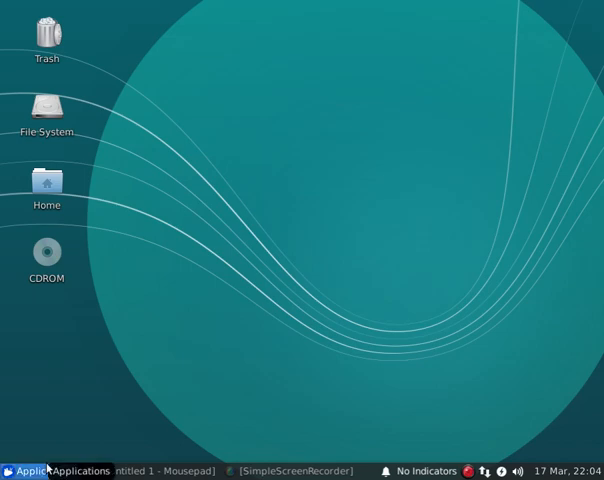
Step: Launch a private Firefox window from the Xfce Applications menu
{"action": "left_click", "coordinate": [44, 472]}
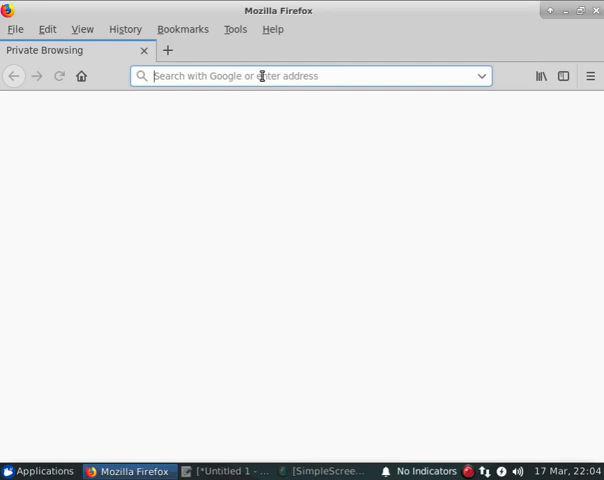
Step: Go to motion-project.github.io in the address bar
{"action": "type", "text": "m"}
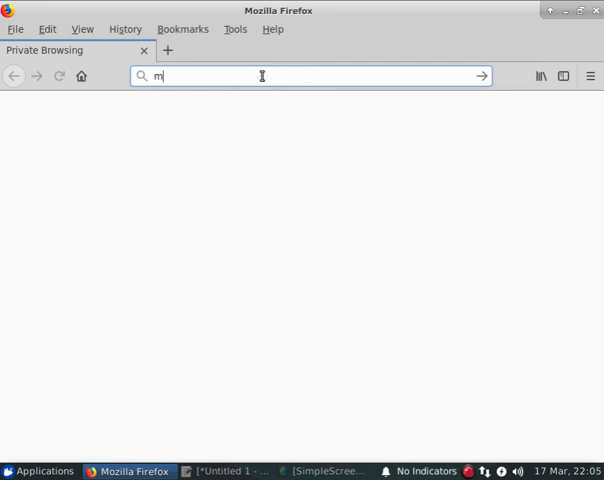
{"action": "type", "text": "otion-p"}
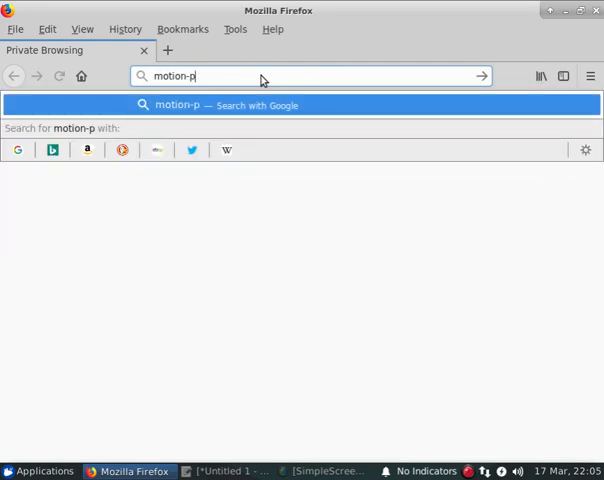
{"action": "type", "text": "roject."}
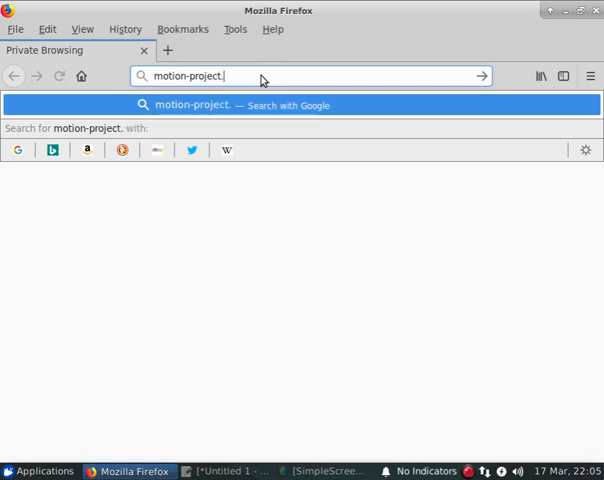
{"action": "type", "text": "github.io"}
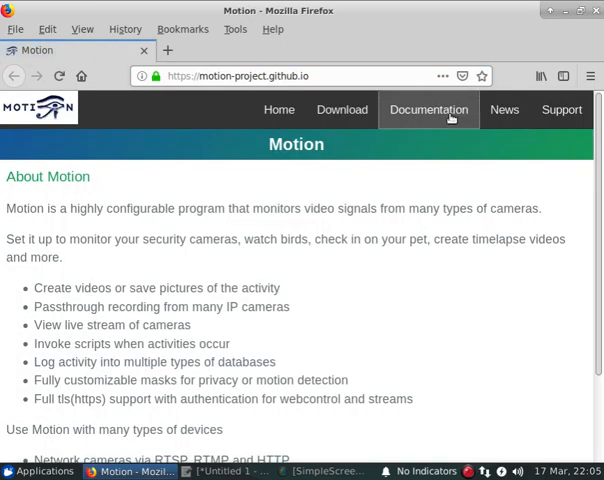
Step: Reach the Configuration guide's webcontrol and live stream option tables
{"action": "left_click", "coordinate": [428, 110]}
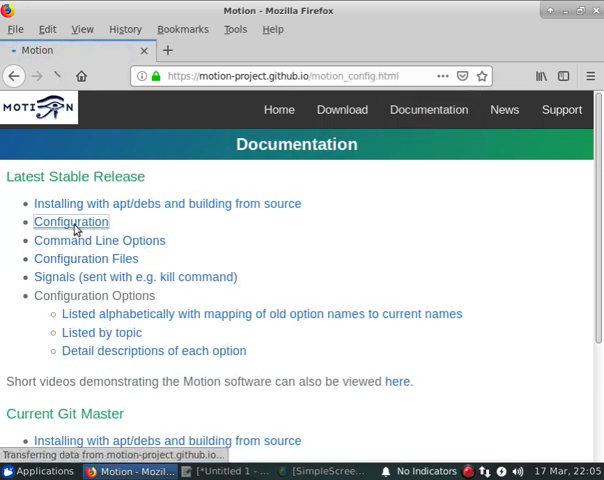
{"action": "left_click", "coordinate": [72, 220]}
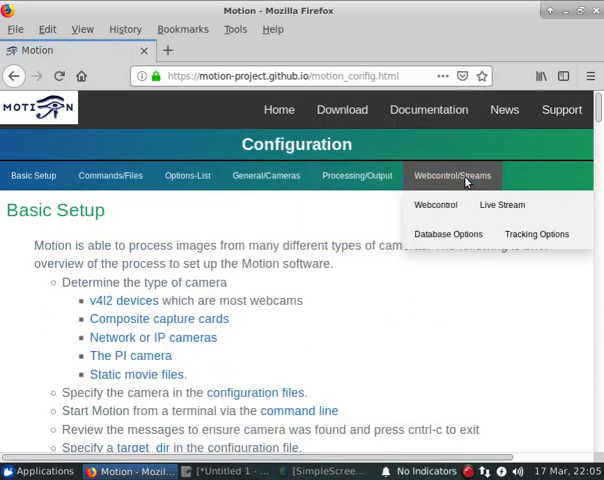
{"action": "left_click", "coordinate": [452, 176]}
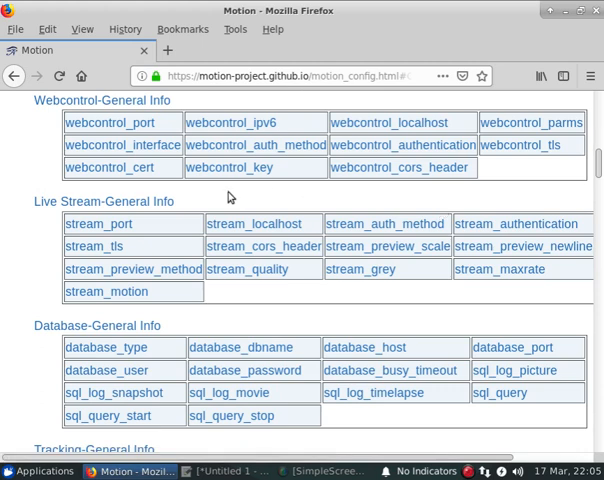
{"action": "mouse_move", "coordinate": [104, 168]}
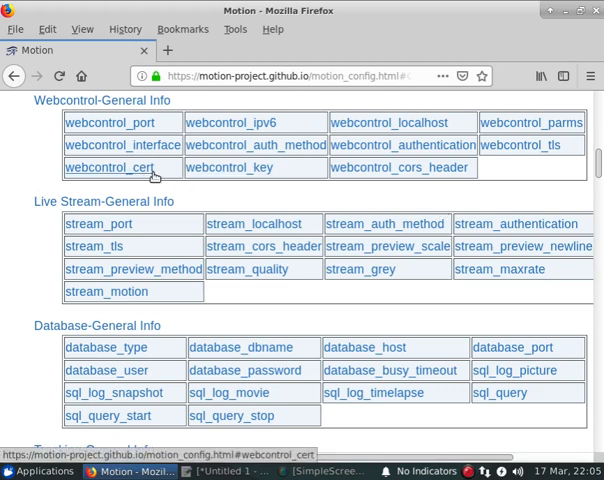
{"action": "mouse_move", "coordinate": [230, 168]}
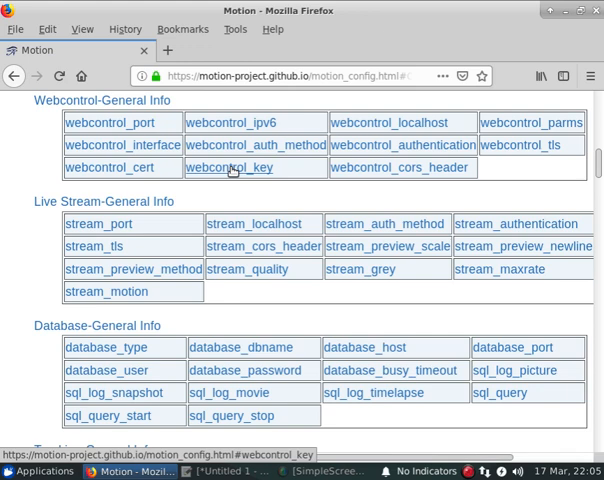
{"action": "mouse_move", "coordinate": [296, 400]}
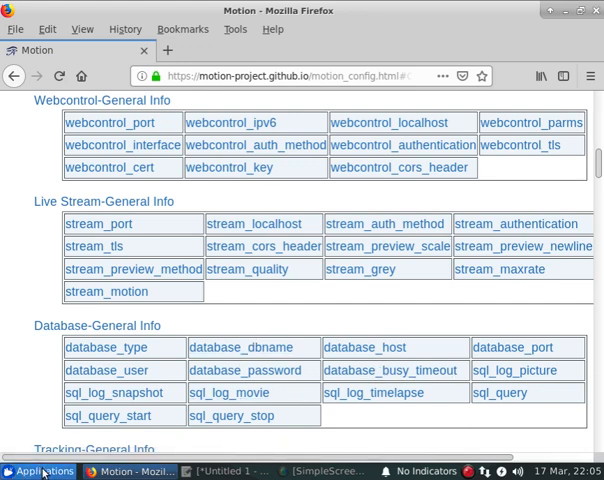
{"action": "left_click", "coordinate": [38, 472]}
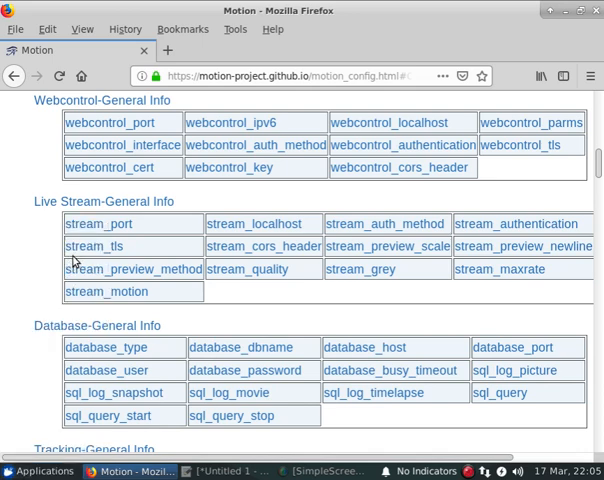
Step: Copy the 'sudo apt-get install openssl' line from the Mousepad notes
{"action": "left_click", "coordinate": [338, 472]}
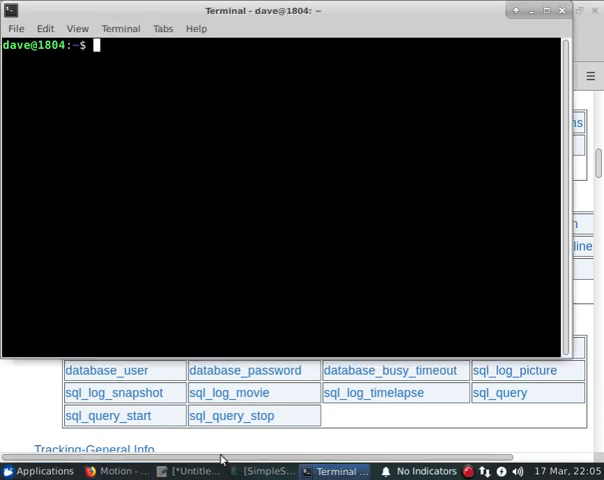
{"action": "left_click", "coordinate": [196, 472]}
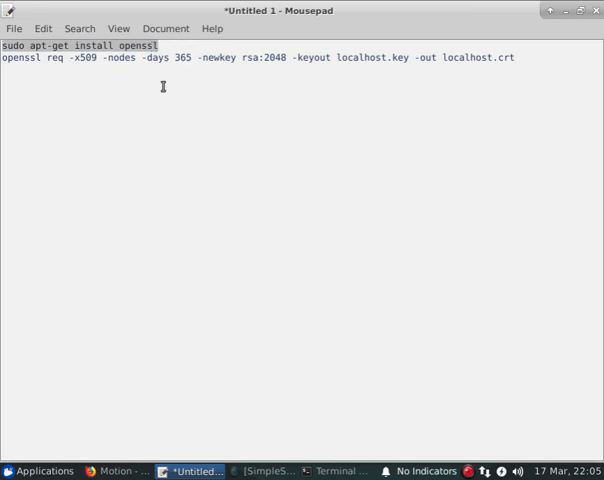
{"action": "right_click", "coordinate": [148, 48]}
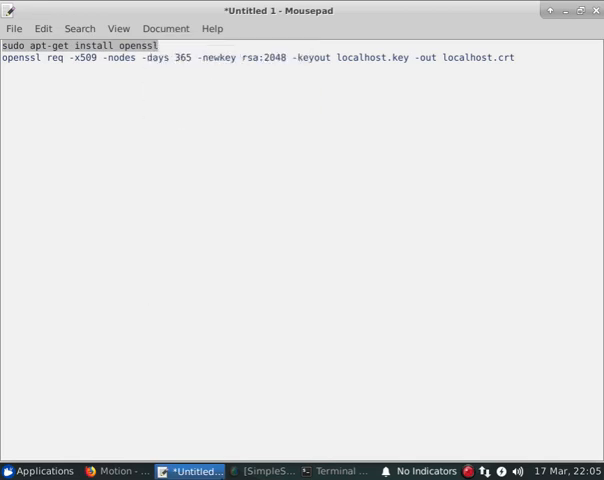
Step: Run 'sudo apt-get install openssl' with the sudo password; openssl is already newest
{"action": "left_click", "coordinate": [338, 472]}
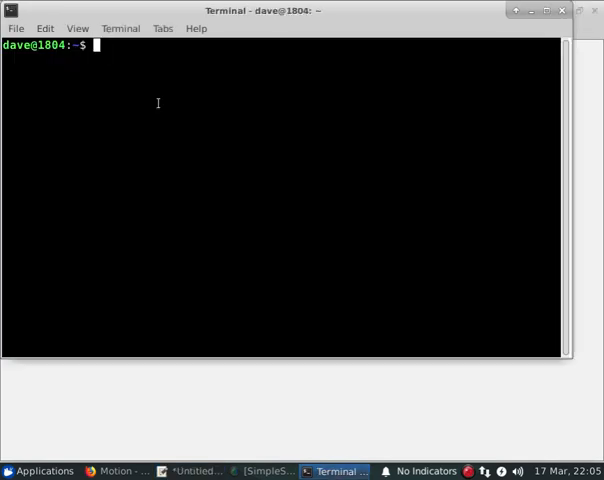
{"action": "type", "text": "sudo apt-get install openssl"}
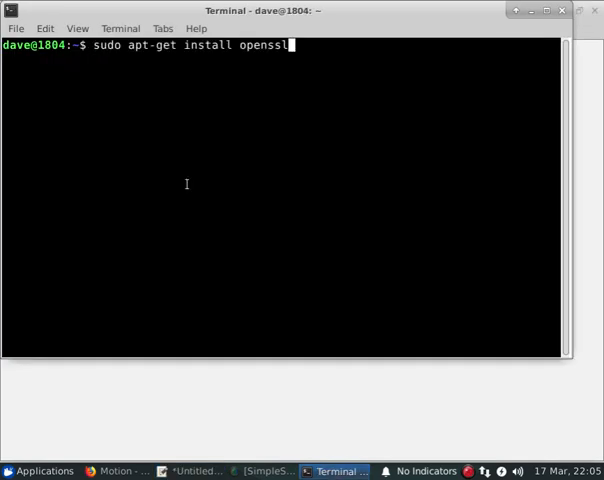
{"action": "key", "text": "Return"}
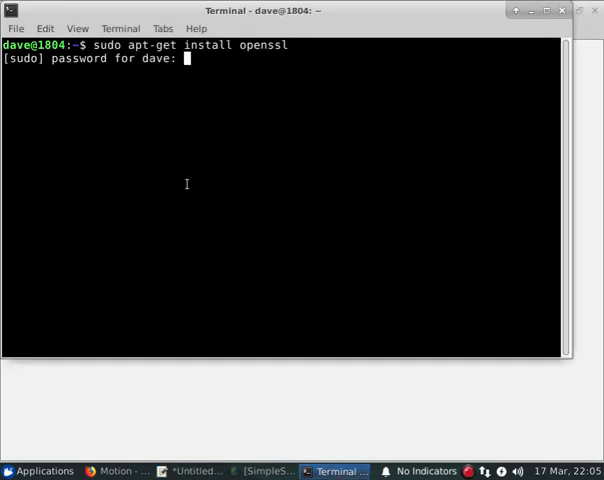
{"action": "key", "text": "Return"}
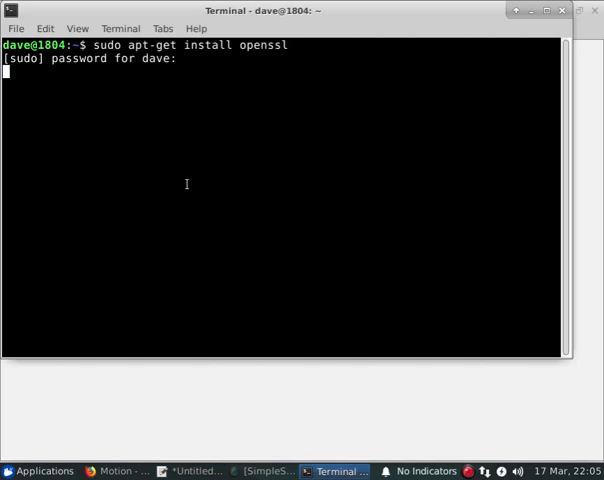
{"action": "key", "text": "Return"}
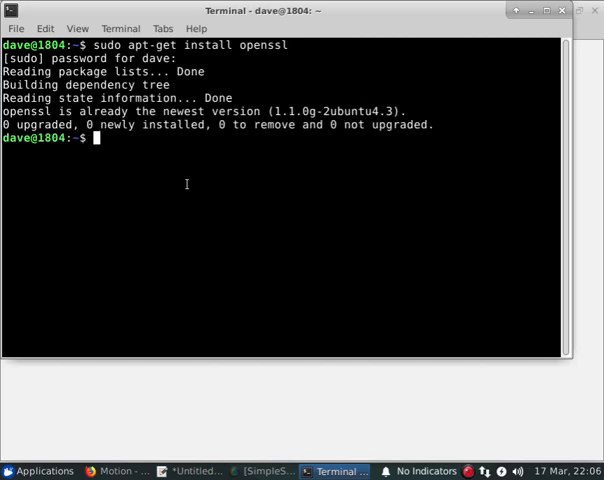
Step: Select the 'openssl req -x509 ... -out localhost.crt' command in the notes
{"action": "left_click", "coordinate": [190, 472]}
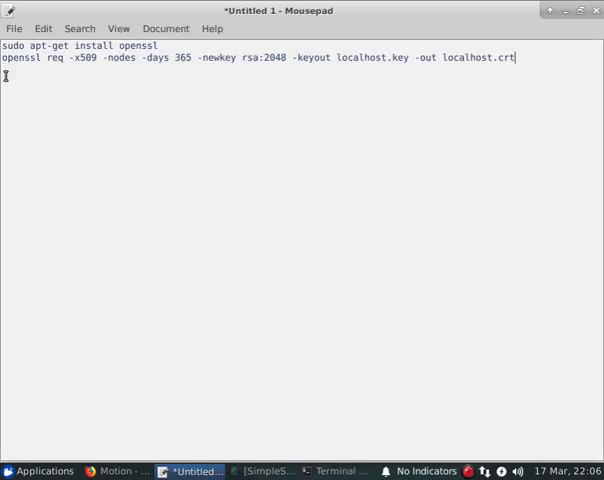
{"action": "mouse_move", "coordinate": [532, 80]}
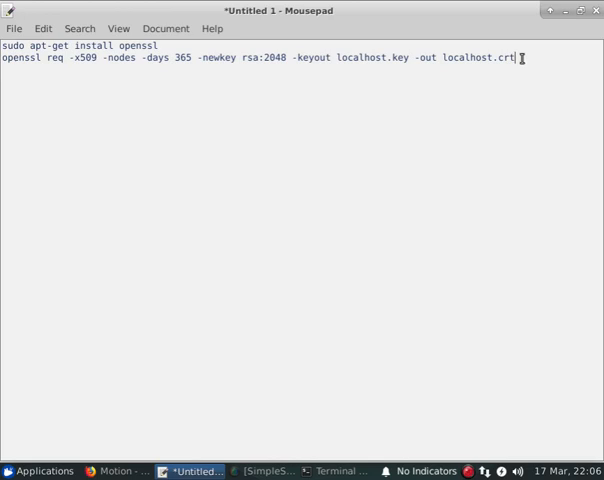
{"action": "left_click", "coordinate": [4, 58]}
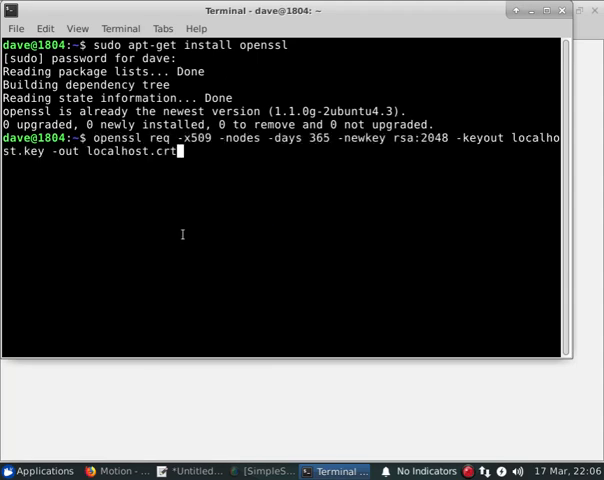
Step: Generate the self-signed localhost certificate, answering US and accepting remaining prompts
{"action": "key", "text": "Return"}
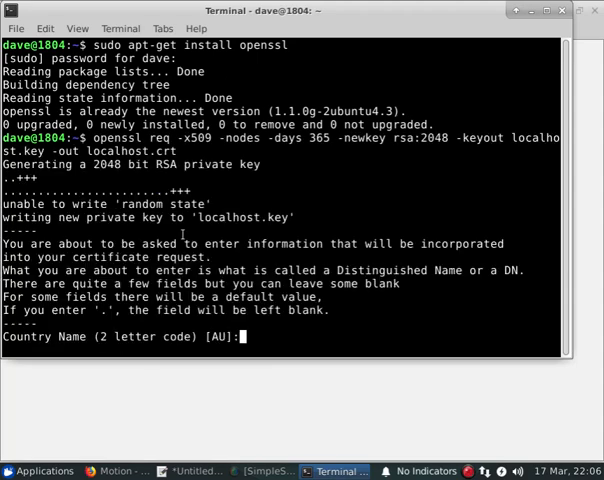
{"action": "type", "text": "US"}
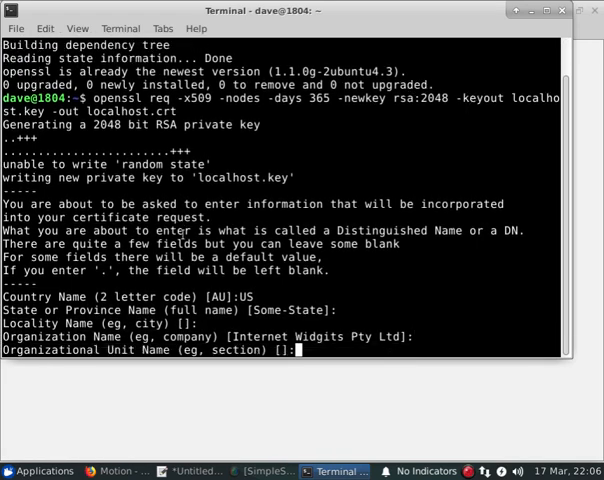
{"action": "key", "text": "Return"}
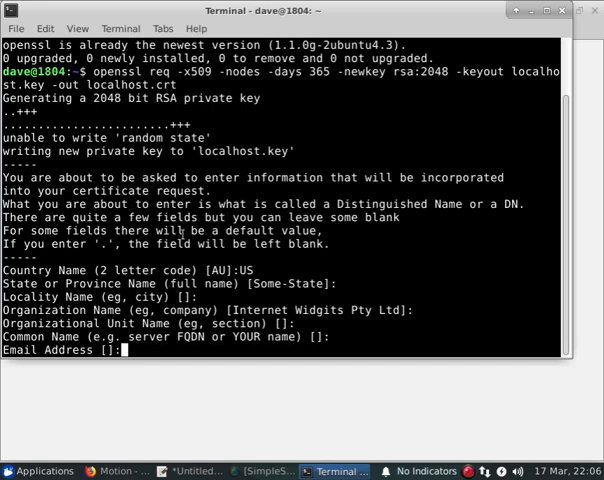
Step: List the home folder to confirm localhost.crt and localhost.key exist
{"action": "type", "text": "lsi"}
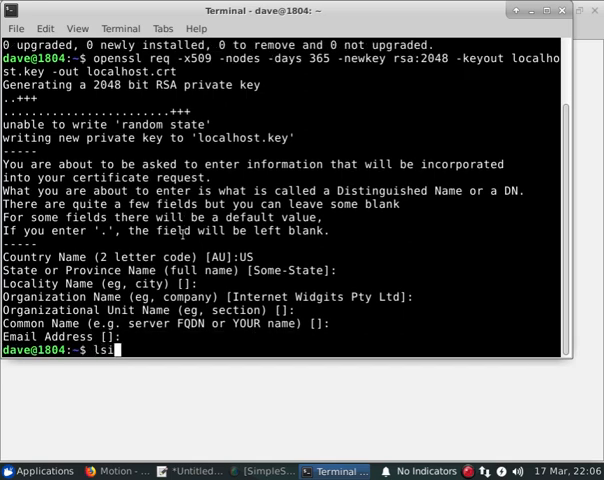
{"action": "key", "text": "Return"}
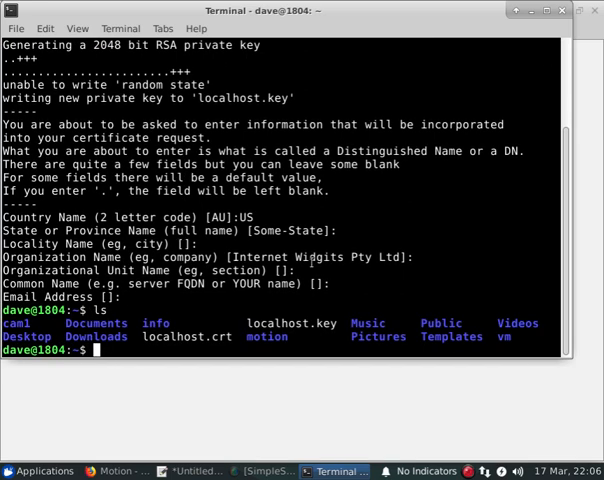
{"action": "double_click", "coordinate": [292, 324]}
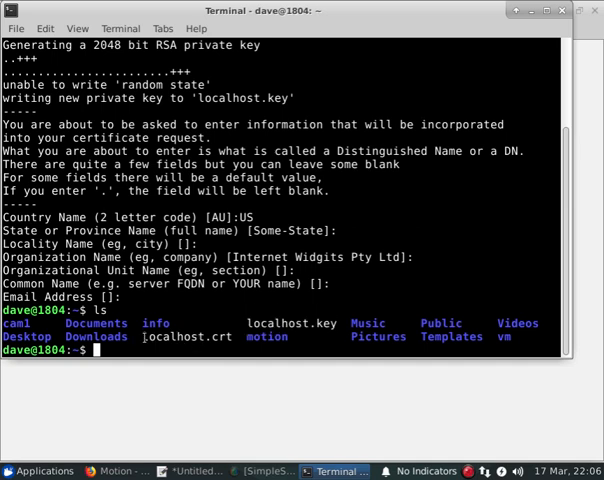
{"action": "double_click", "coordinate": [188, 336]}
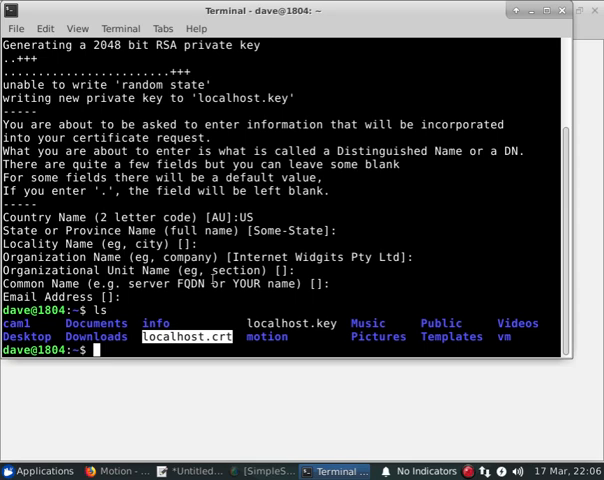
{"action": "left_click", "coordinate": [190, 472]}
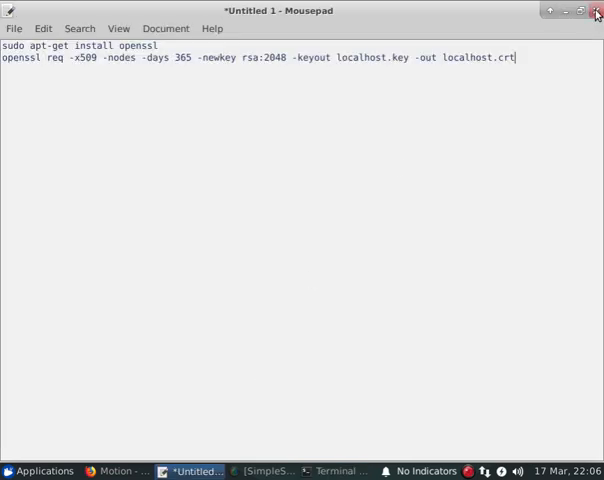
Step: Begin typing 'sudo nano /etc...' in the Terminal to edit Motion's configuration
{"action": "left_click", "coordinate": [596, 12]}
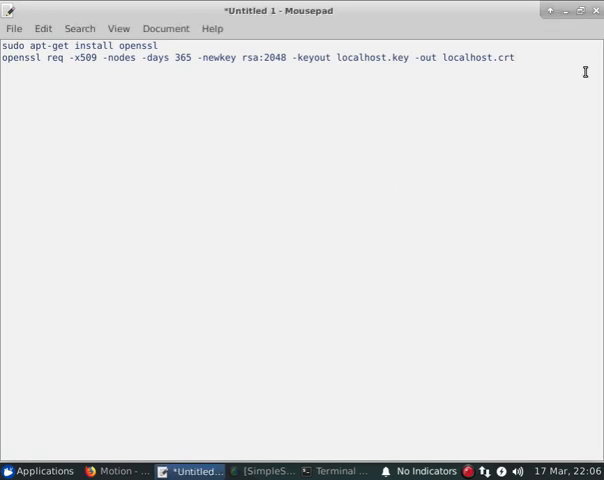
{"action": "left_click", "coordinate": [336, 472]}
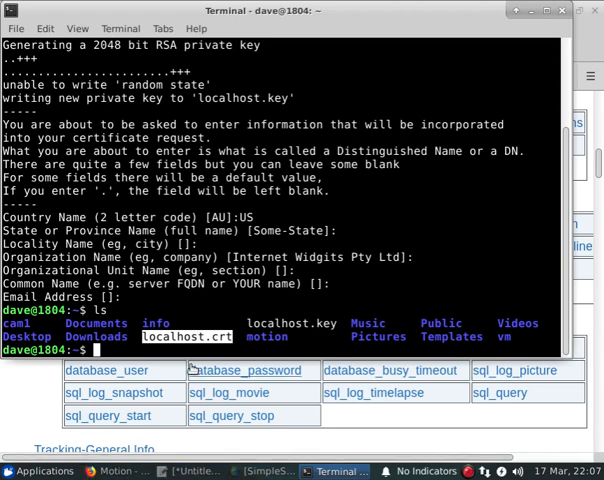
{"action": "type", "text": "sudo n"}
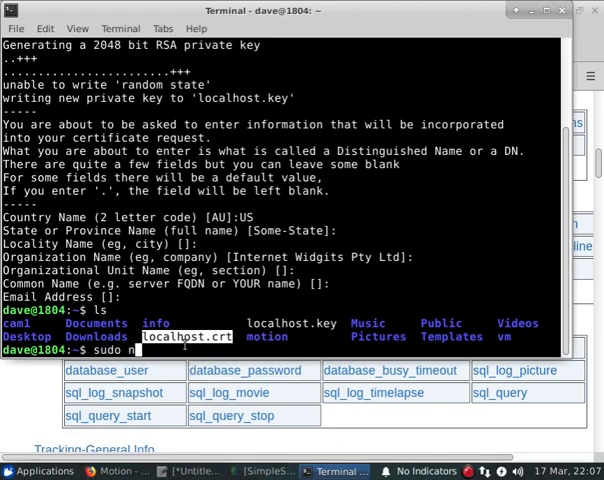
{"action": "type", "text": "ano"}
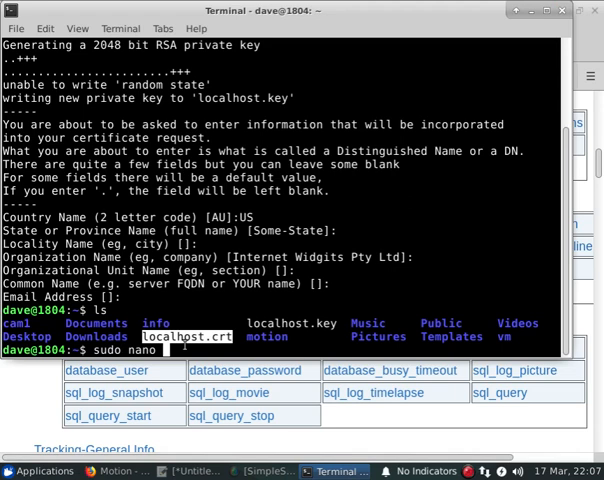
{"action": "type", "text": "/etc"}
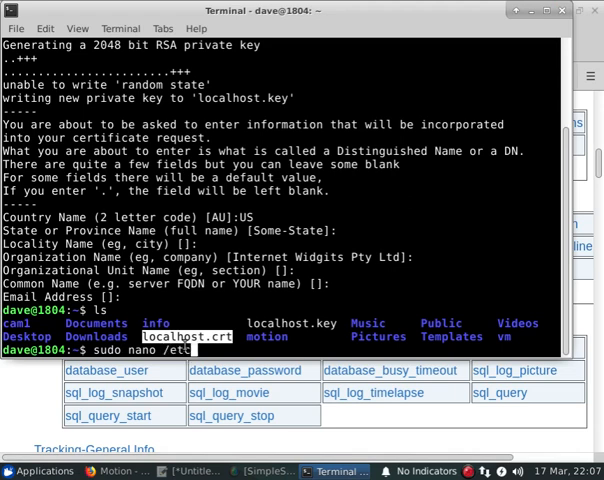
Step: Edit /etc/motion/motion.conf in nano and scroll down through the file
{"action": "type", "text": "motion/m"}
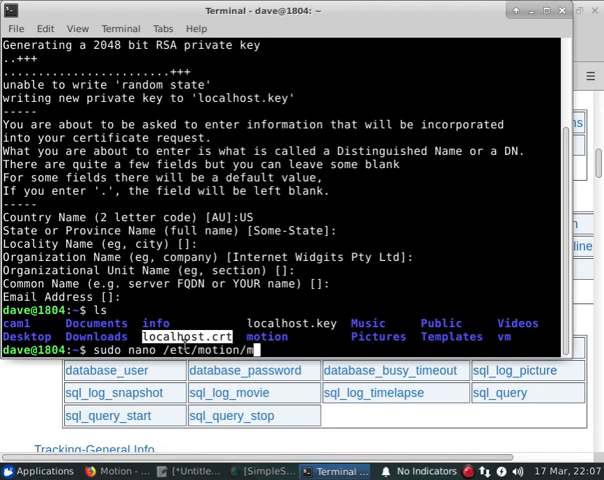
{"action": "key", "text": "Return"}
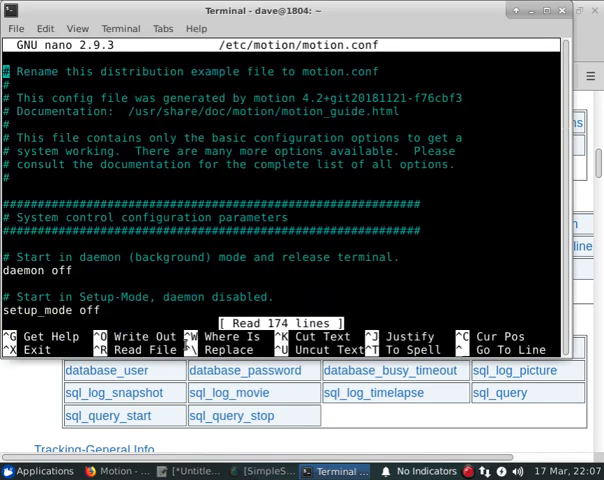
{"action": "scroll", "scroll_direction": "down", "scroll_amount": 3}
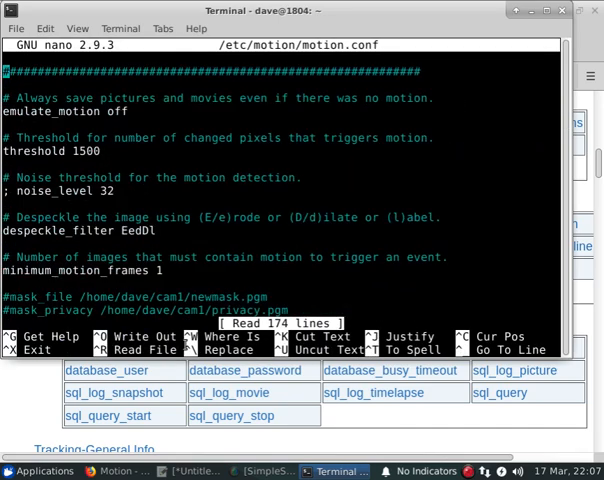
{"action": "scroll", "scroll_direction": "down", "scroll_amount": 3}
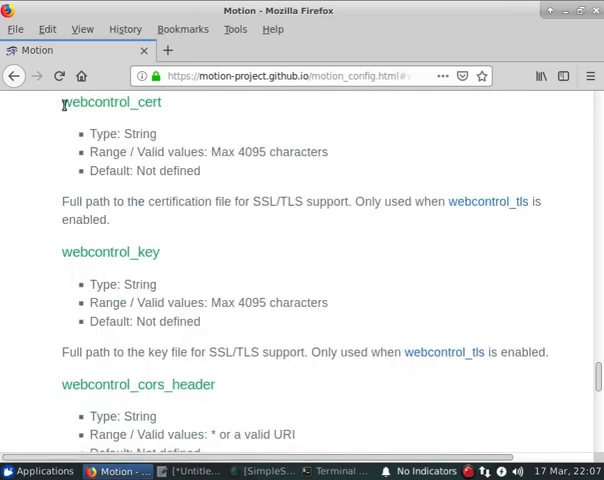
Step: Add 'webcontrol_cert /home/dave/local...' under the webcontrol settings in motion.conf
{"action": "double_click", "coordinate": [110, 100]}
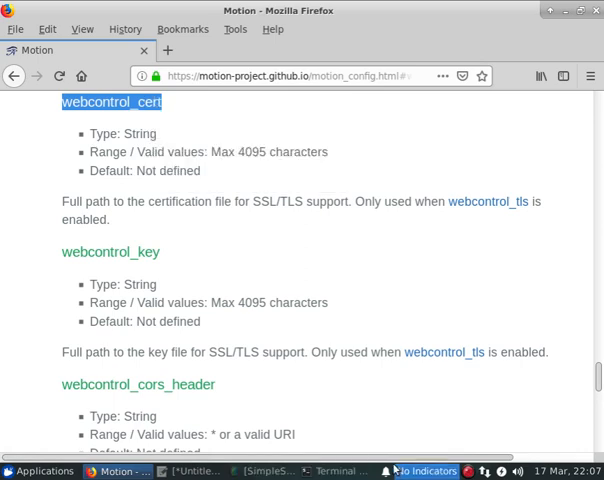
{"action": "left_click", "coordinate": [336, 472]}
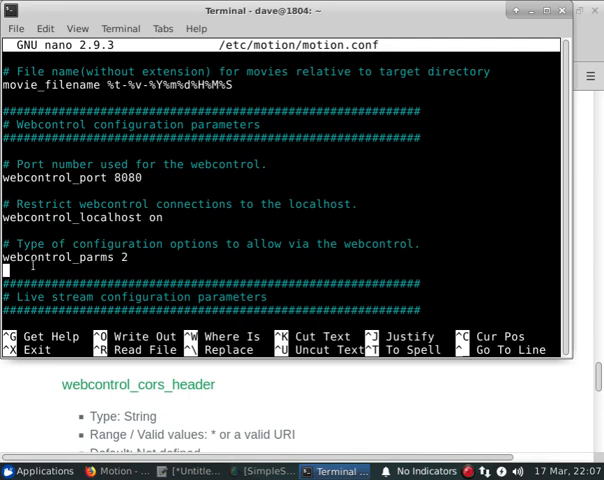
{"action": "type", "text": "webcontrol_cert"}
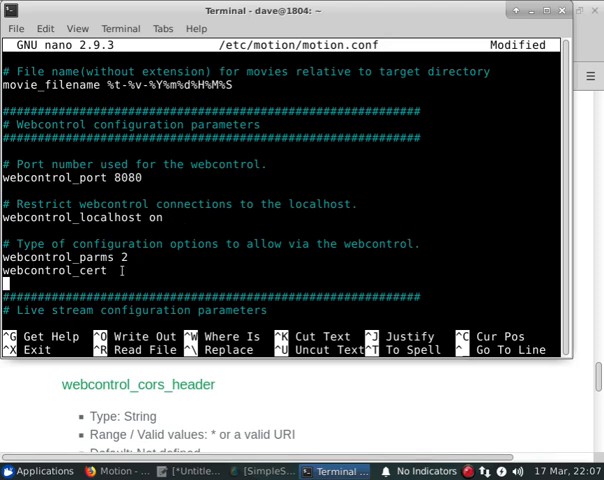
{"action": "type", "text": "/"}
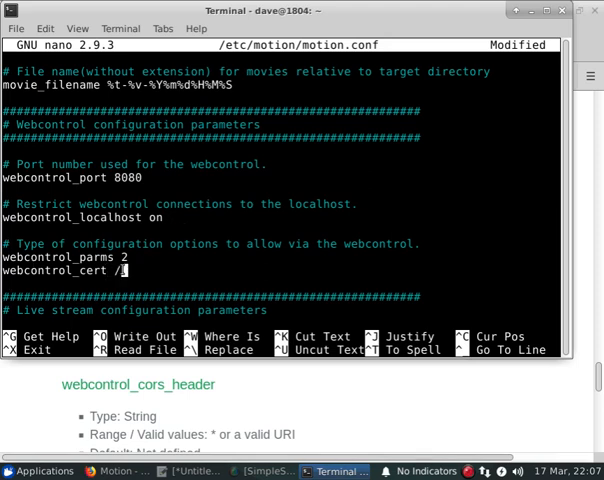
{"action": "type", "text": "home/dave/"}
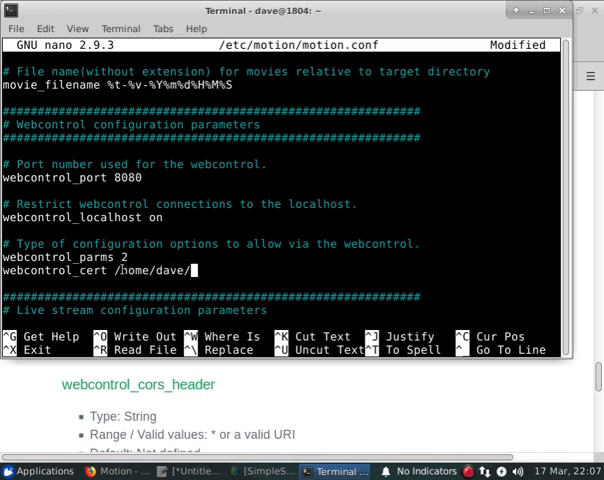
{"action": "type", "text": "local"}
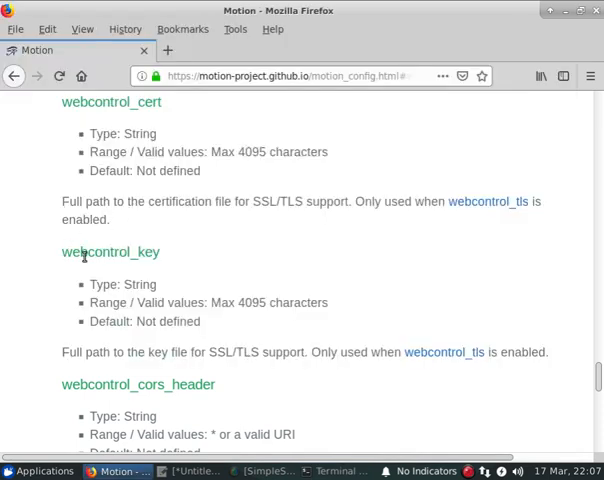
Step: Copy webcontrol_key from the docs and add 'webcontrol_key /home/dave/localhost.key' in motion.conf
{"action": "right_click", "coordinate": [110, 252]}
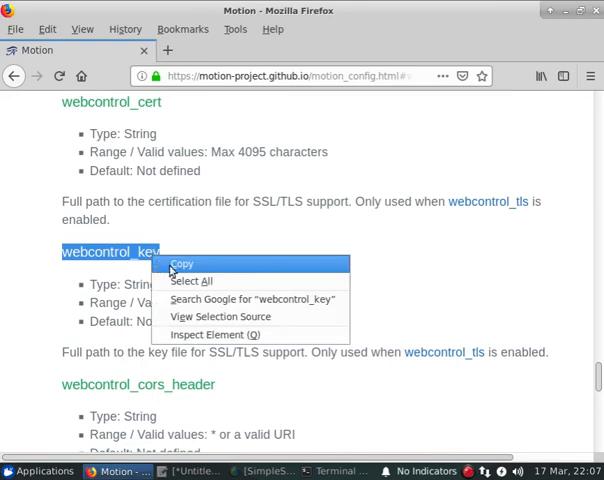
{"action": "left_click", "coordinate": [184, 264]}
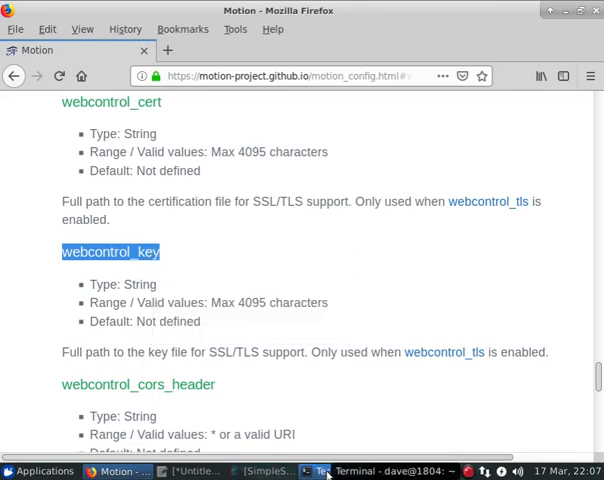
{"action": "left_click", "coordinate": [360, 472]}
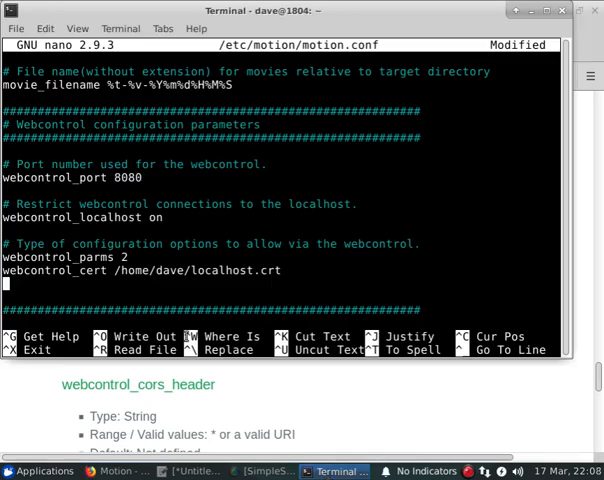
{"action": "type", "text": "webcontrol_key"}
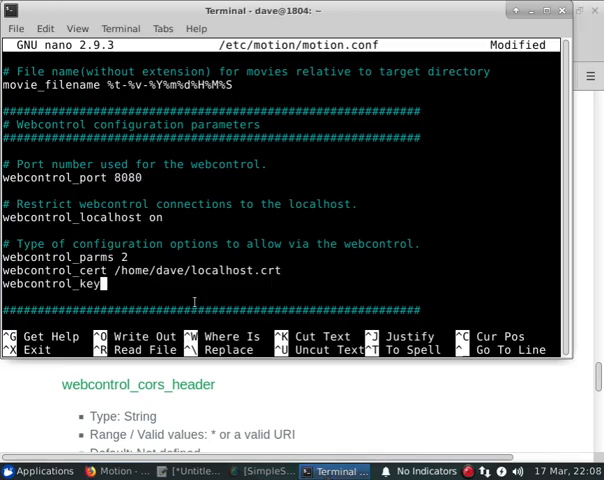
{"action": "type", "text": "/home/dave/loca"}
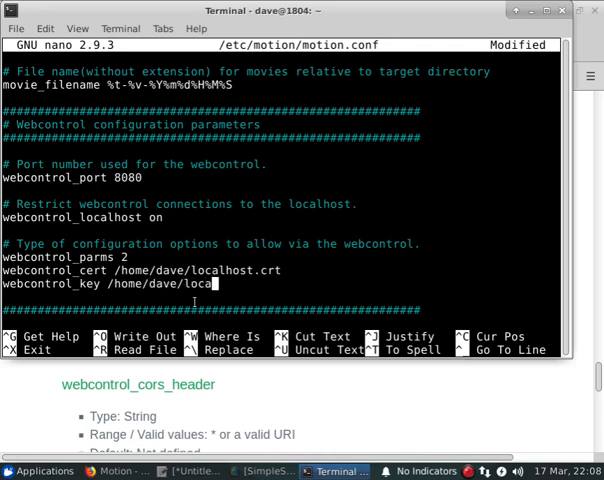
{"action": "type", "text": "lhost.ke"}
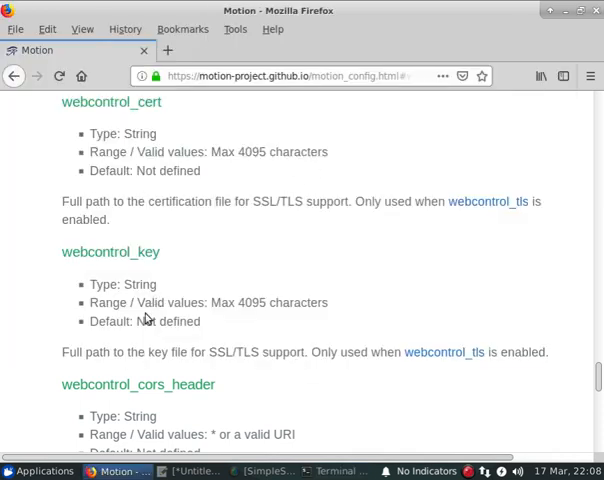
Step: Copy webcontrol_tls from the docs and add 'webcontrol_tls on' as a new line in motion.conf
{"action": "scroll", "scroll_direction": "up", "scroll_amount": 3}
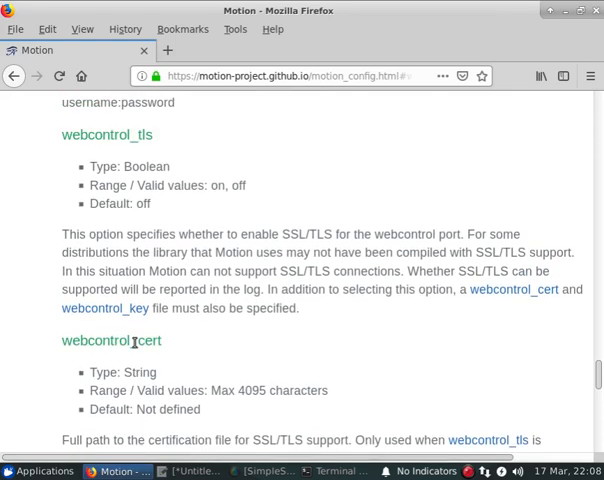
{"action": "scroll", "scroll_direction": "up", "scroll_amount": 3}
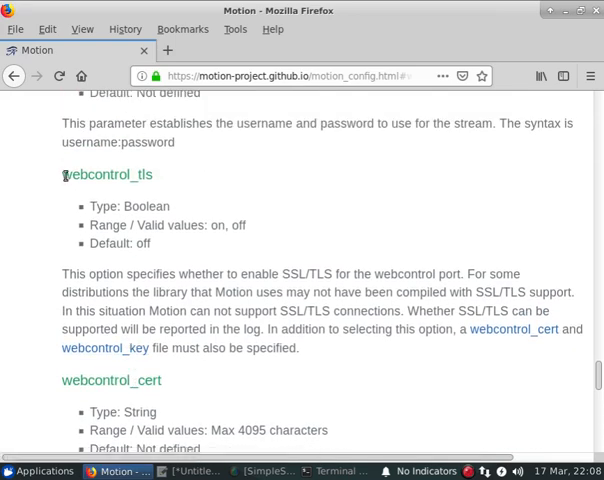
{"action": "double_click", "coordinate": [104, 174]}
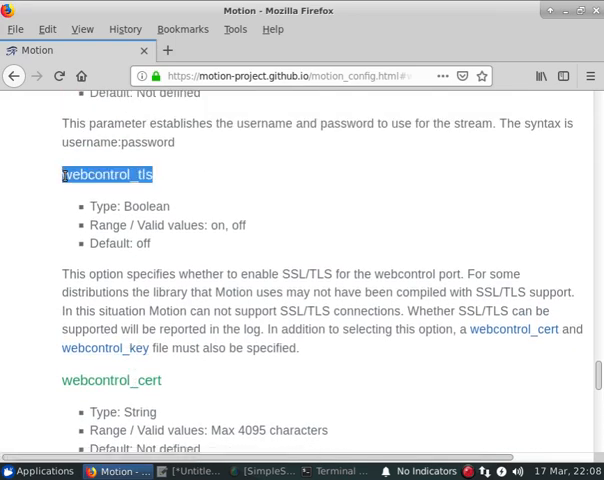
{"action": "right_click", "coordinate": [104, 174]}
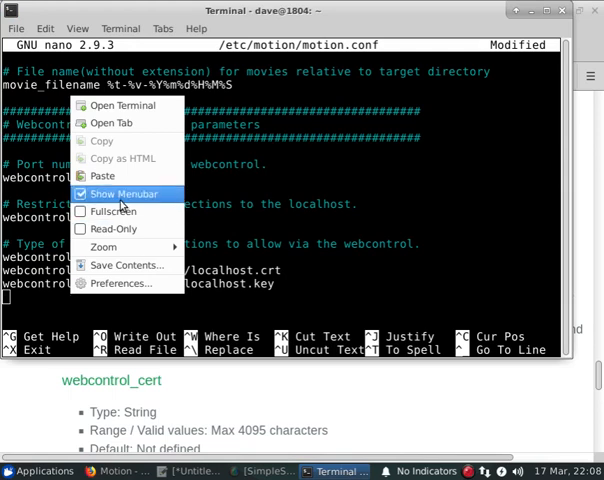
{"action": "left_click", "coordinate": [120, 196]}
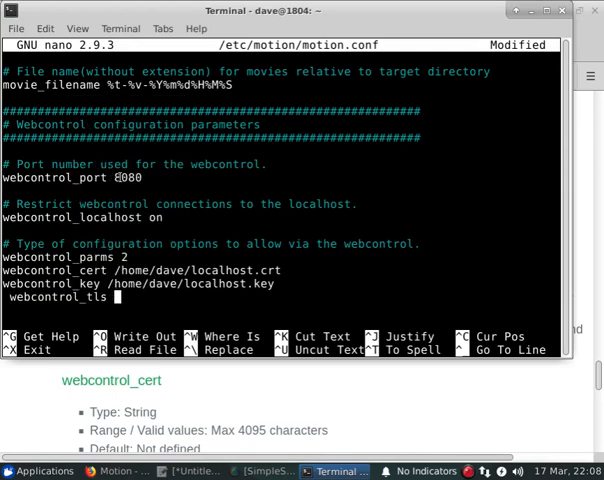
{"action": "type", "text": "on"}
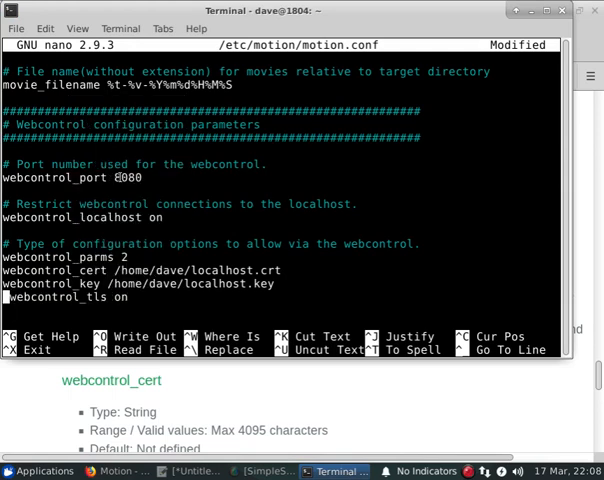
{"action": "key", "text": "Down"}
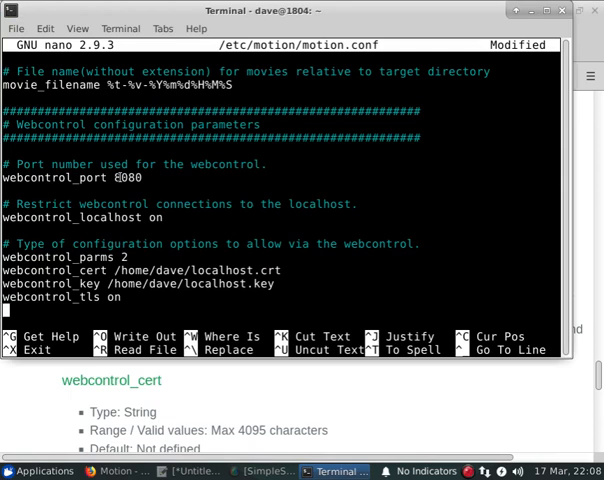
{"action": "scroll", "scroll_direction": "down", "scroll_amount": 3}
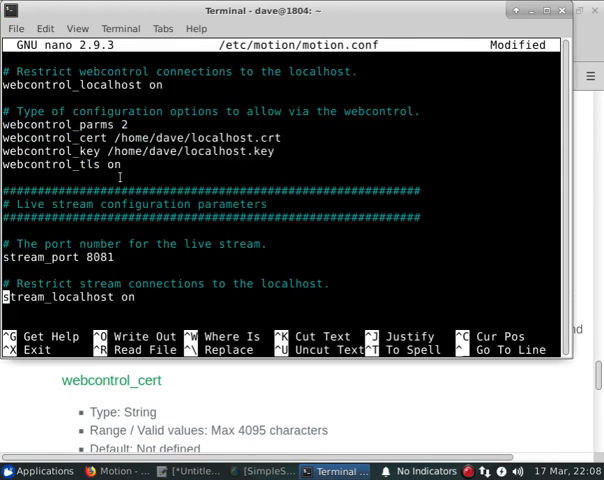
{"action": "scroll", "scroll_direction": "down", "scroll_amount": 3}
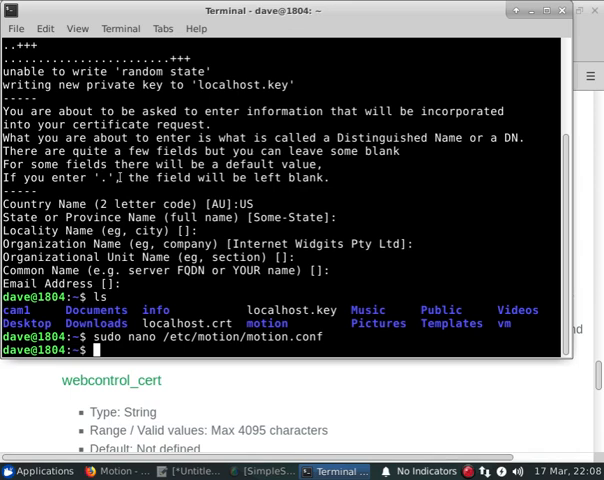
Step: Run the motion command to launch Motion with the edited configuration
{"action": "type", "text": "motion"}
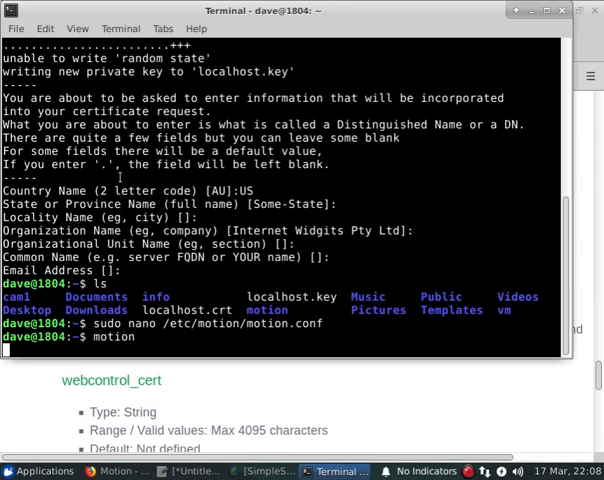
{"action": "key", "text": "Return"}
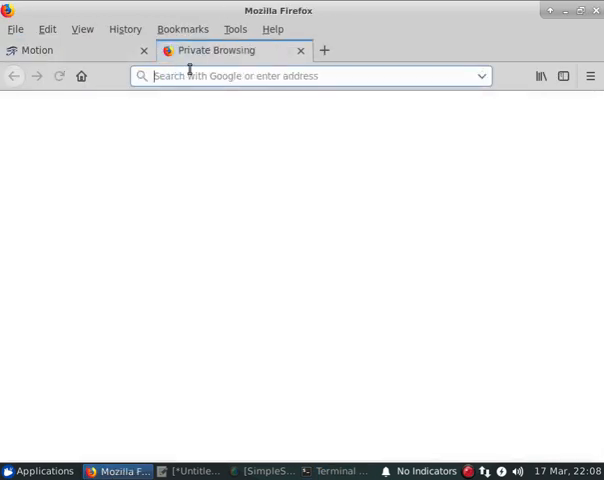
{"action": "type", "text": "https"}
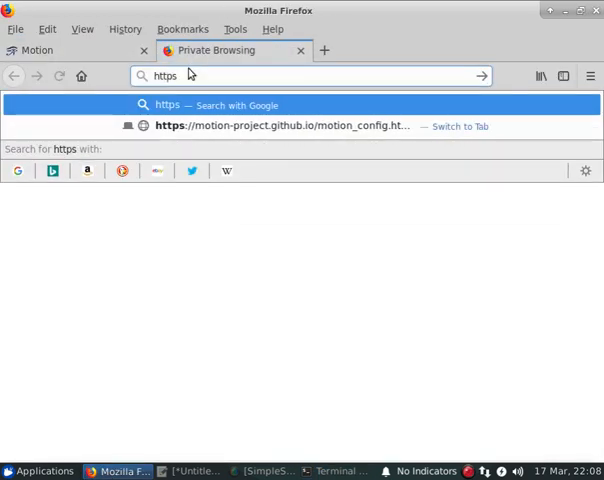
{"action": "mouse_move", "coordinate": [144, 206]}
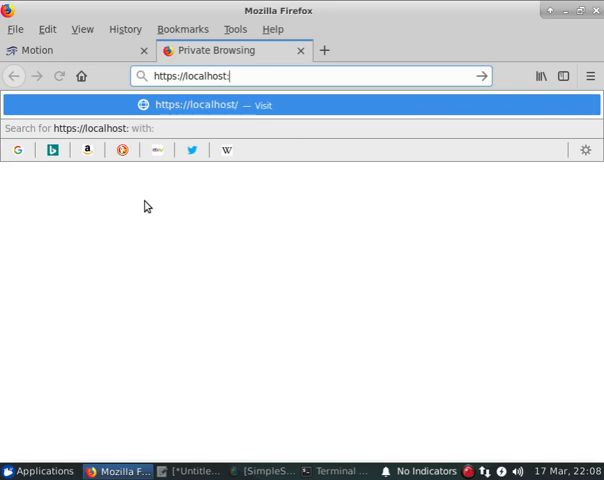
{"action": "type", "text": "8080"}
{"action": "key", "text": "Return"}
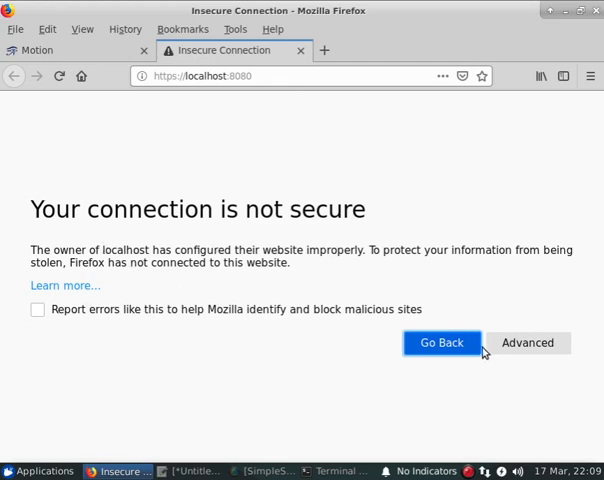
Step: Add and confirm a security exception so Motion's All Cameras page loads over HTTPS
{"action": "left_click", "coordinate": [524, 344]}
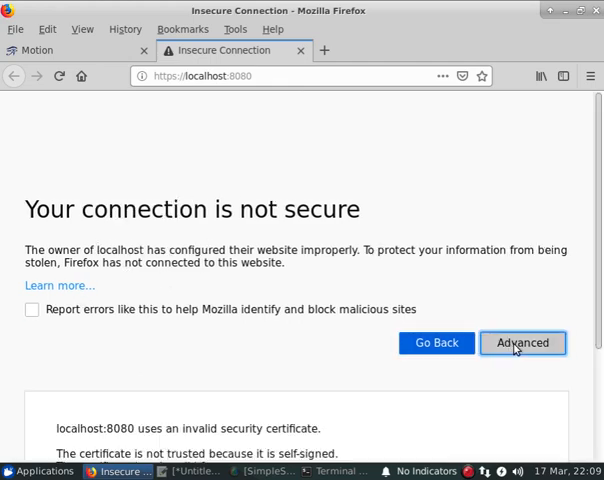
{"action": "mouse_move", "coordinate": [596, 312]}
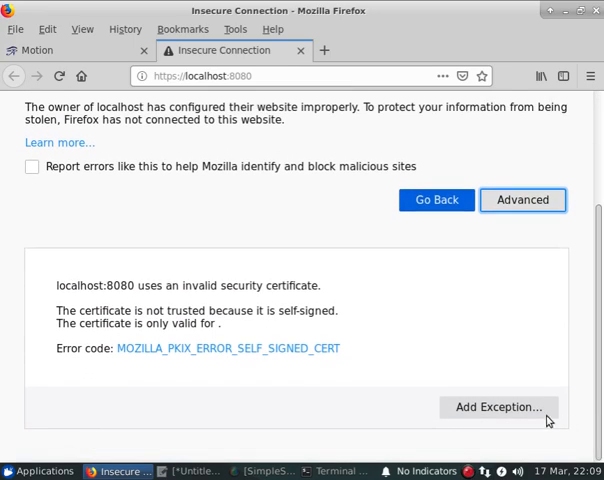
{"action": "left_click", "coordinate": [496, 408]}
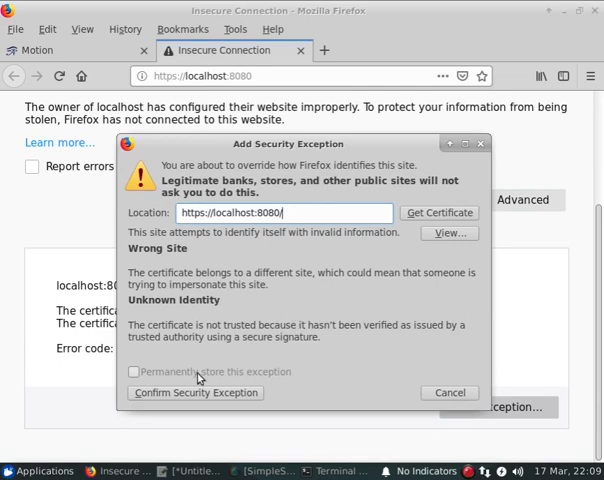
{"action": "left_click", "coordinate": [194, 392]}
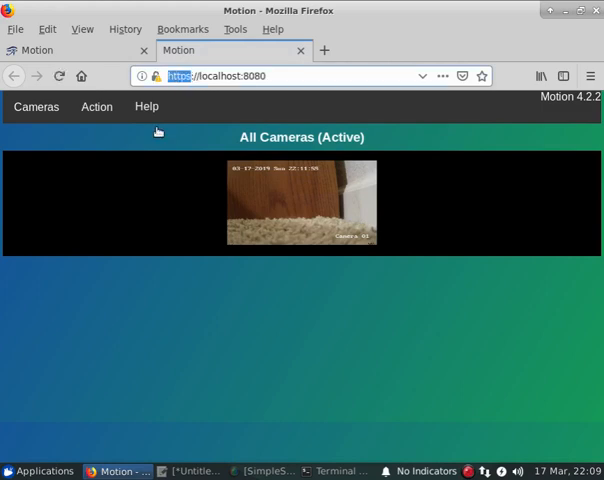
{"action": "mouse_move", "coordinate": [280, 214]}
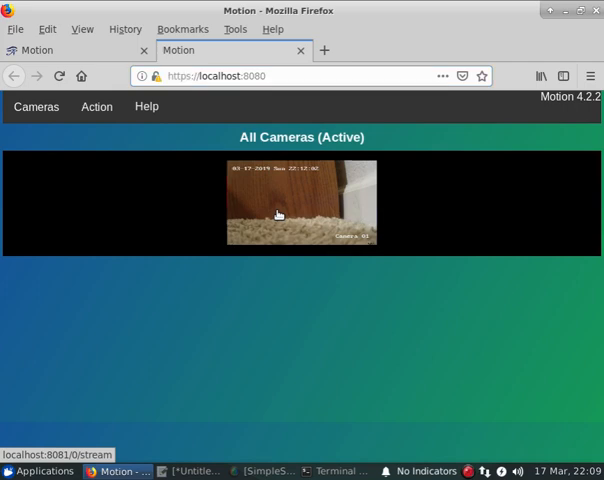
Step: Open the camera's live stream from the All Cameras page
{"action": "left_click", "coordinate": [302, 204]}
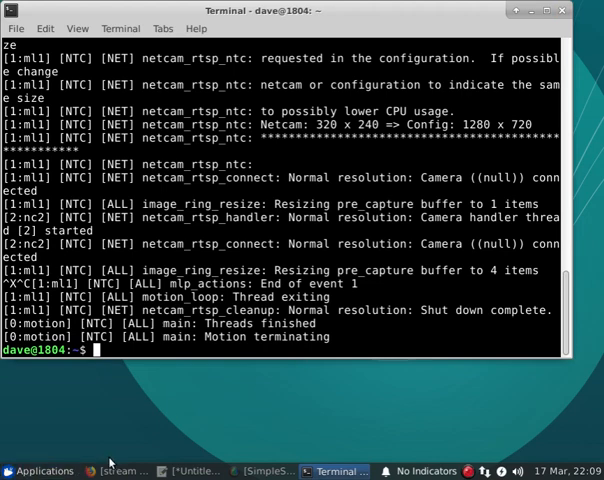
Step: Find stream_tls in the Motion docs tab, copy its name, and return to the nano terminal
{"action": "left_click", "coordinate": [100, 472]}
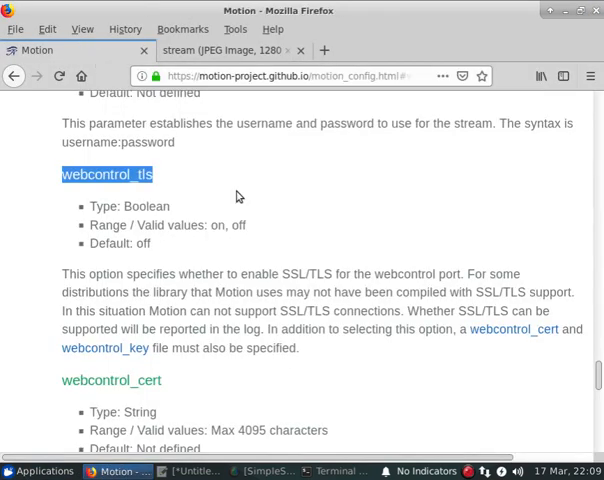
{"action": "mouse_move", "coordinate": [14, 76]}
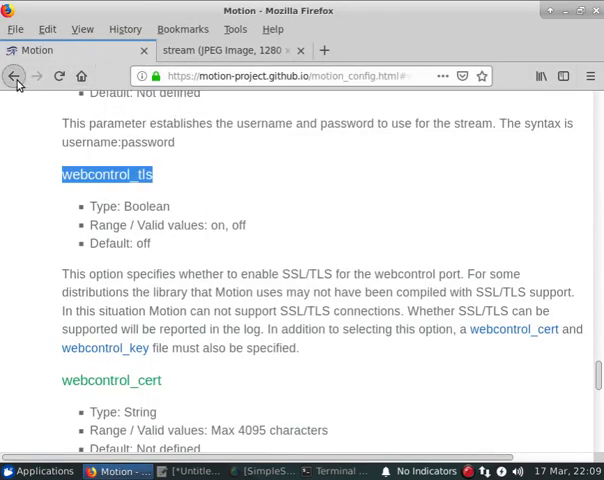
{"action": "left_click", "coordinate": [14, 76]}
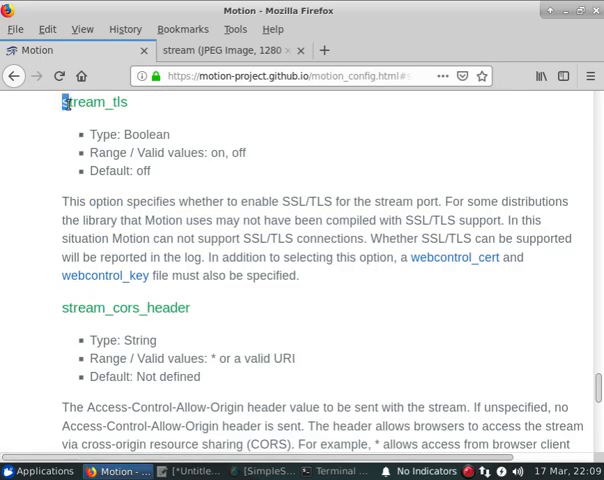
{"action": "right_click", "coordinate": [96, 102]}
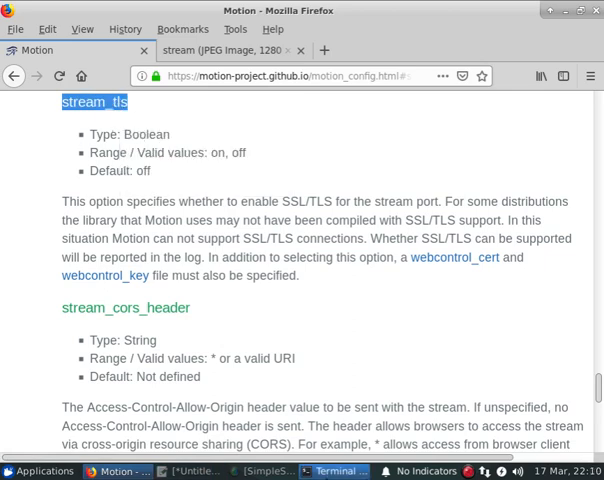
{"action": "left_click", "coordinate": [320, 472]}
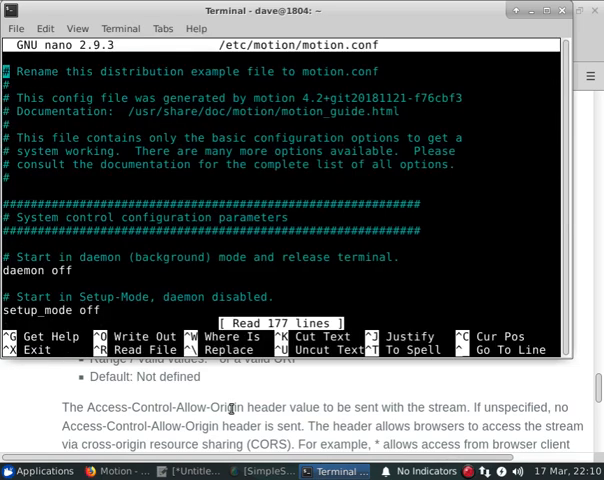
Step: Add 'stream_tls on' below stream_localhost, save and exit nano, and relaunch motion
{"action": "scroll", "scroll_direction": "down", "scroll_amount": 3}
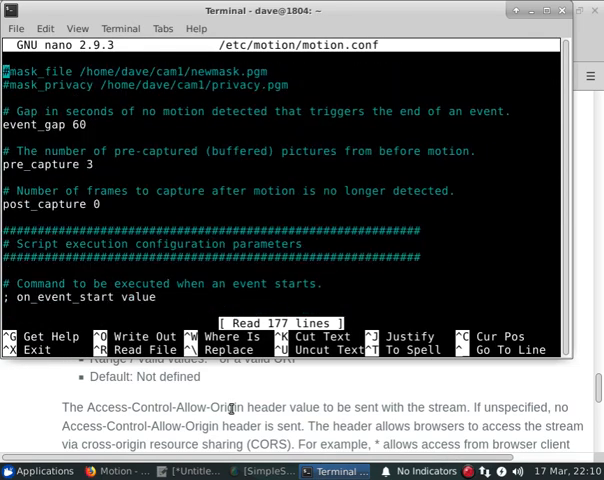
{"action": "scroll", "scroll_direction": "down", "scroll_amount": 3}
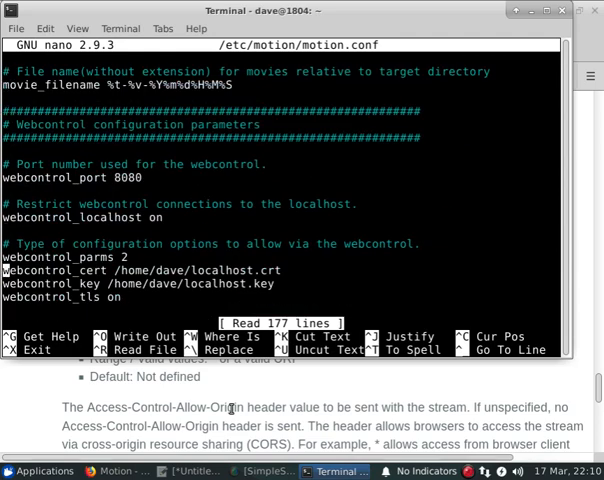
{"action": "scroll", "scroll_direction": "down", "scroll_amount": 3}
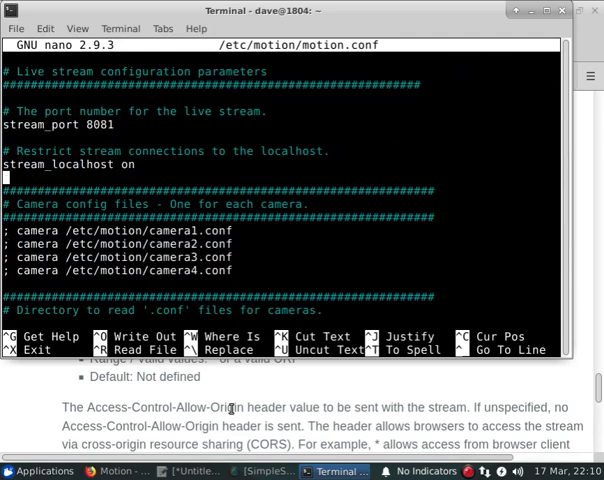
{"action": "type", "text": "stream_tls"}
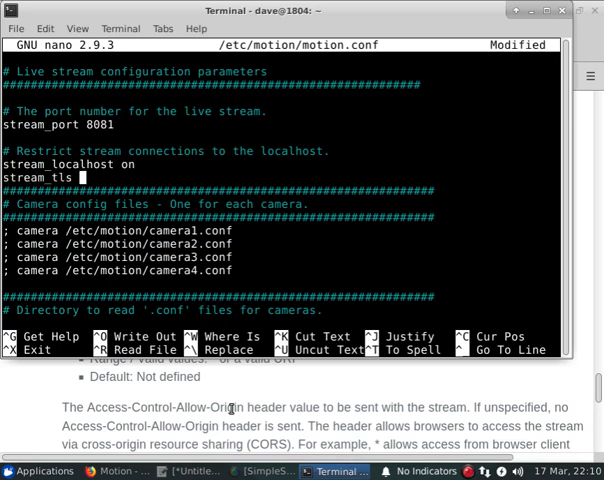
{"action": "type", "text": "on"}
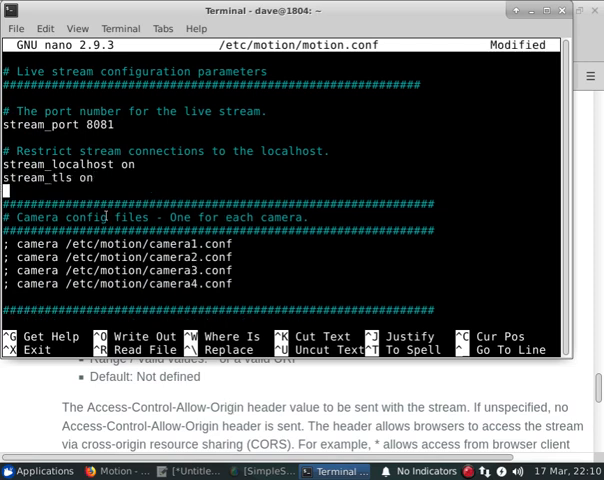
{"action": "key", "text": "ctrl+x"}
{"action": "type", "text": "motion"}
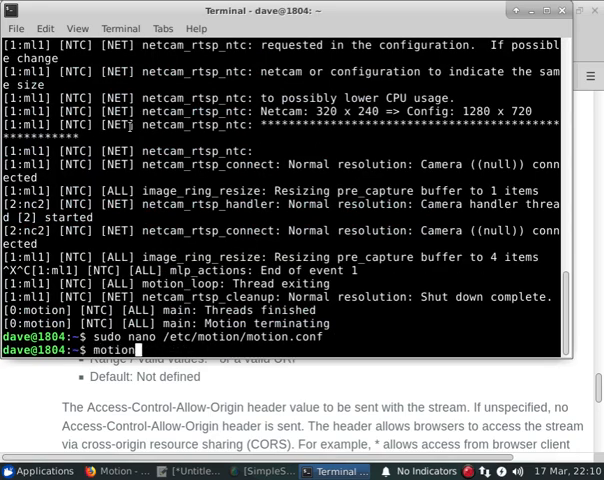
{"action": "key", "text": "Return"}
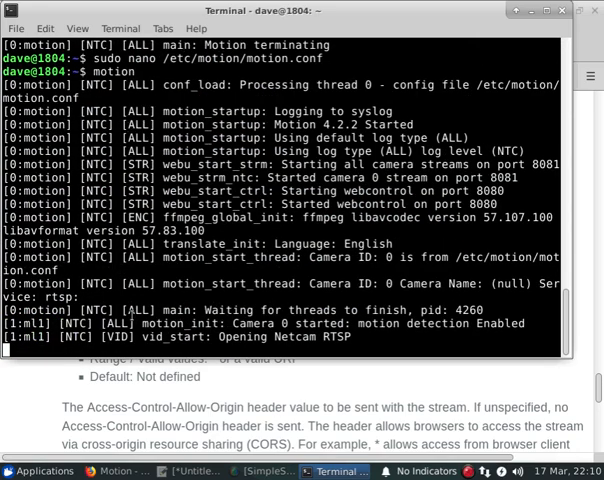
{"action": "left_click", "coordinate": [116, 472]}
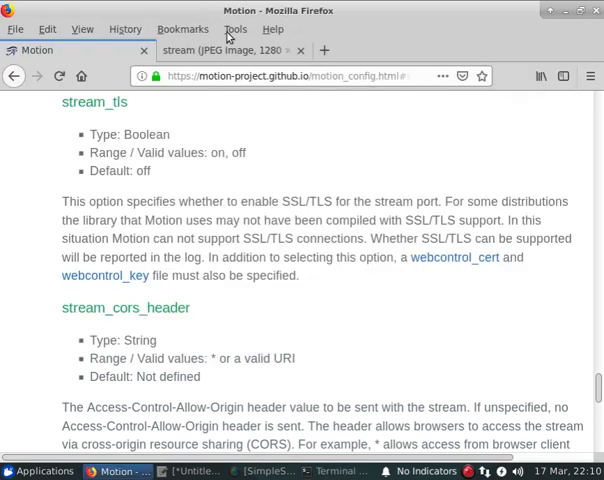
{"action": "left_click", "coordinate": [236, 50]}
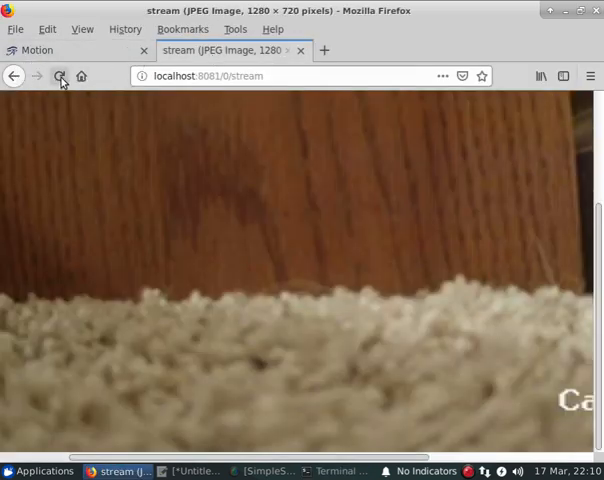
{"action": "left_click", "coordinate": [60, 76]}
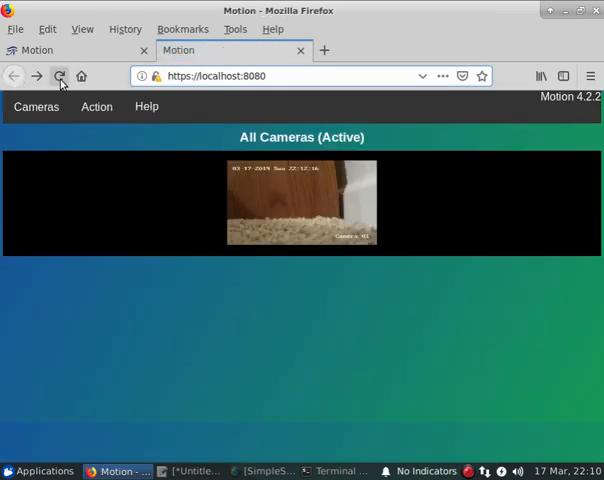
{"action": "left_click", "coordinate": [60, 76]}
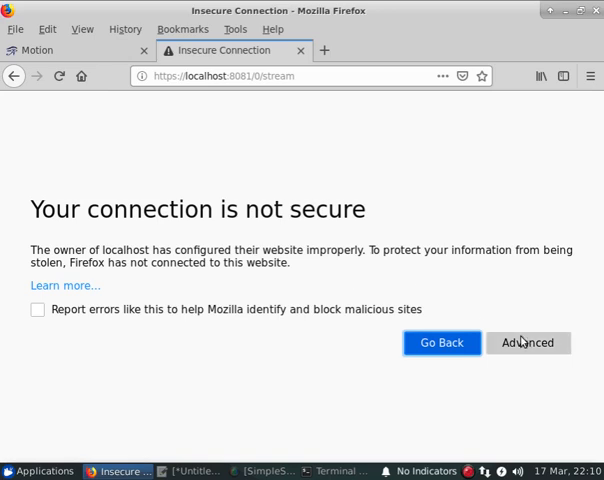
Step: Confirm a security exception for localhost:8081 and reload so the HTTPS stream displays
{"action": "left_click", "coordinate": [522, 342]}
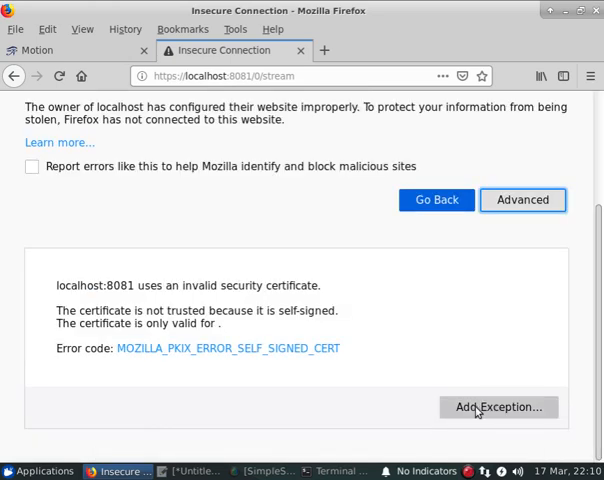
{"action": "left_click", "coordinate": [496, 406]}
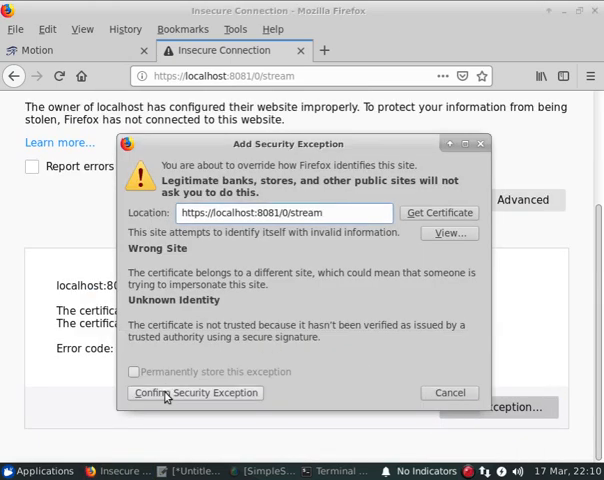
{"action": "left_click", "coordinate": [196, 392]}
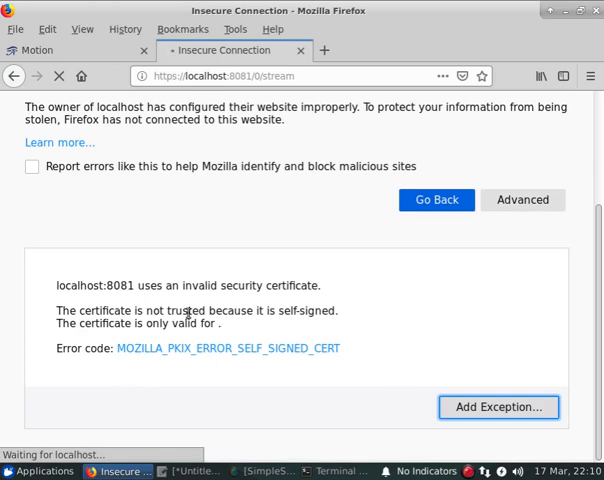
{"action": "left_click", "coordinate": [498, 408]}
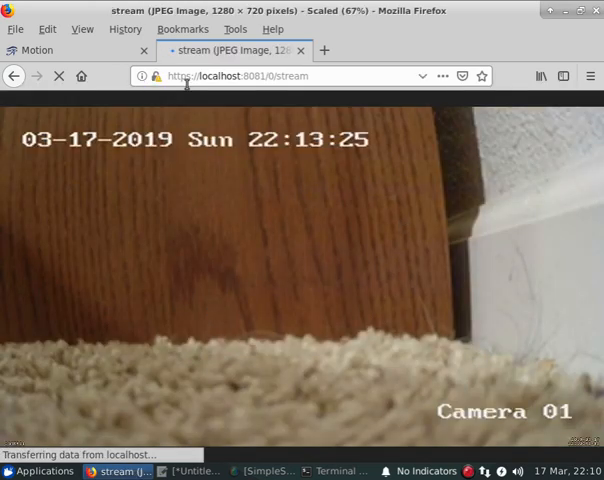
{"action": "mouse_move", "coordinate": [204, 88]}
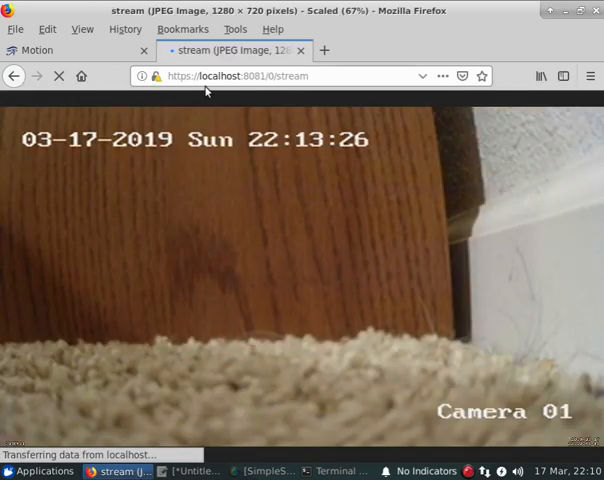
{"action": "mouse_move", "coordinate": [36, 100]}
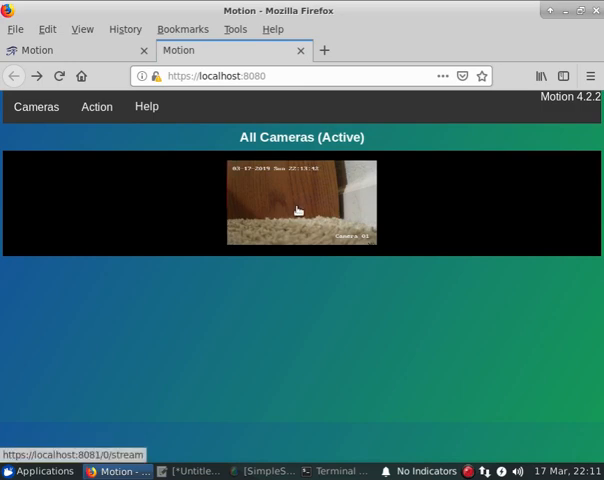
Step: View the full HTTPS camera stream, return to the Motion control page, then switch to the terminal
{"action": "left_click", "coordinate": [302, 204]}
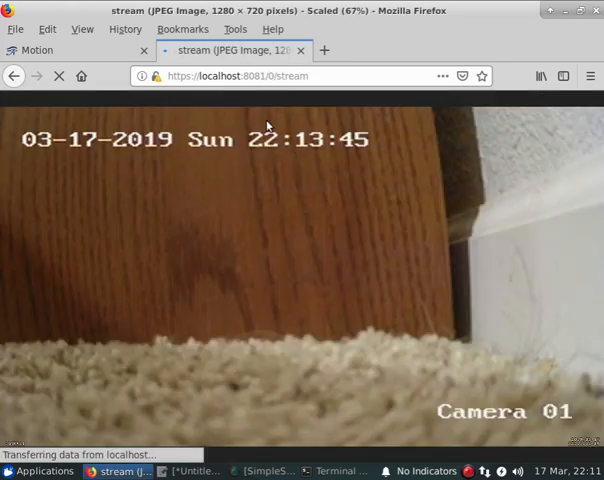
{"action": "left_click", "coordinate": [14, 76]}
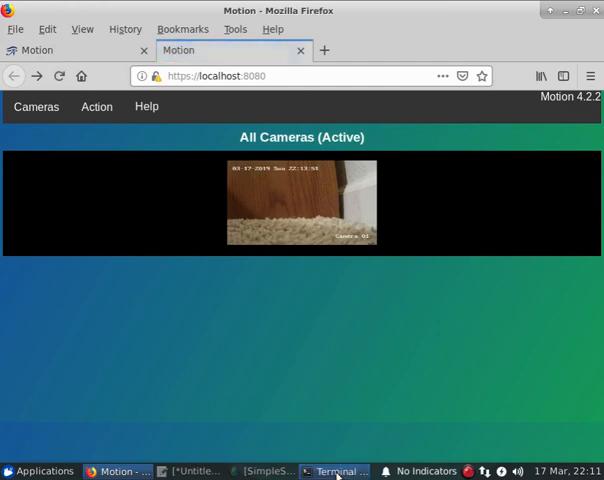
{"action": "left_click", "coordinate": [336, 472]}
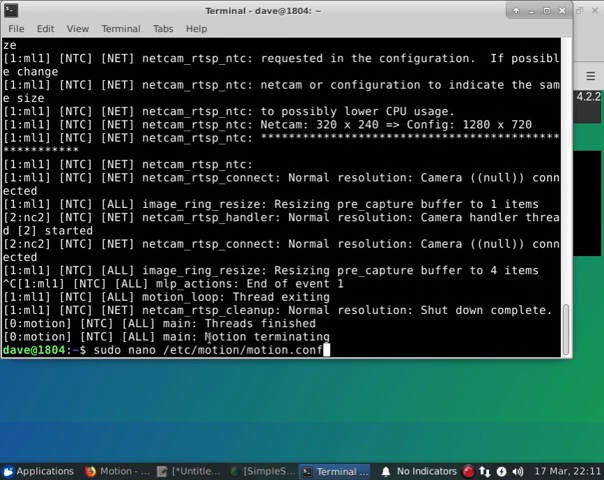
Step: Edit /etc/motion/motion.conf in nano to set webcontrol_tls off and save it
{"action": "key", "text": "Return"}
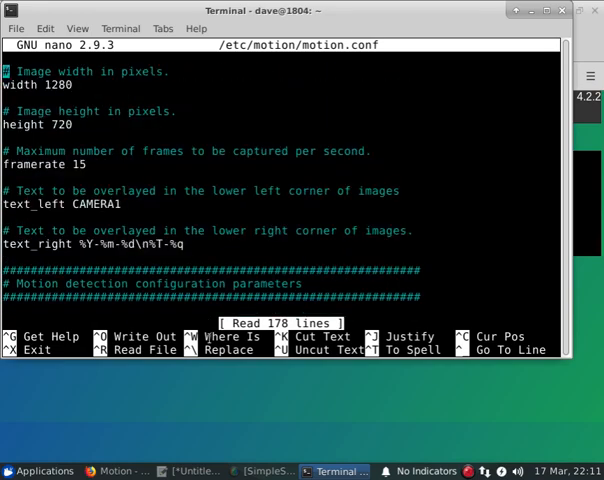
{"action": "scroll", "scroll_direction": "down", "scroll_amount": 3}
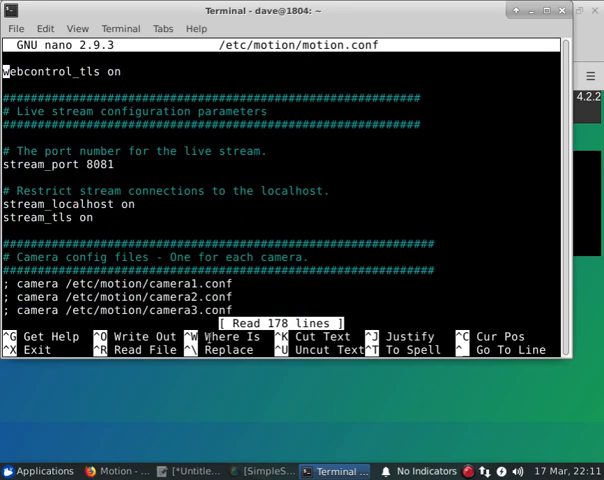
{"action": "scroll", "scroll_direction": "up", "scroll_amount": 3}
{"action": "type", "text": "ff"}
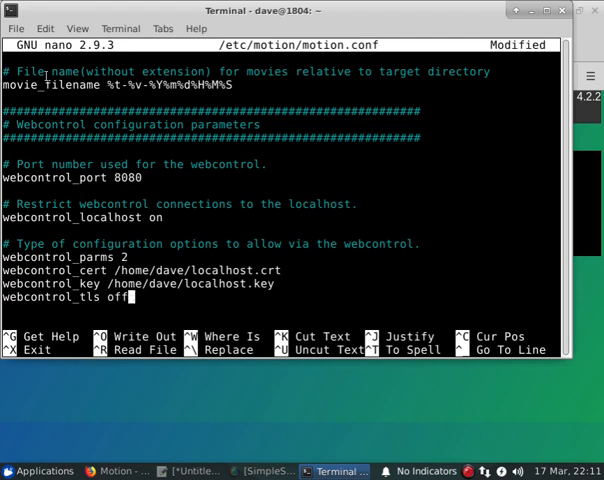
{"action": "key", "text": "ctrl+x"}
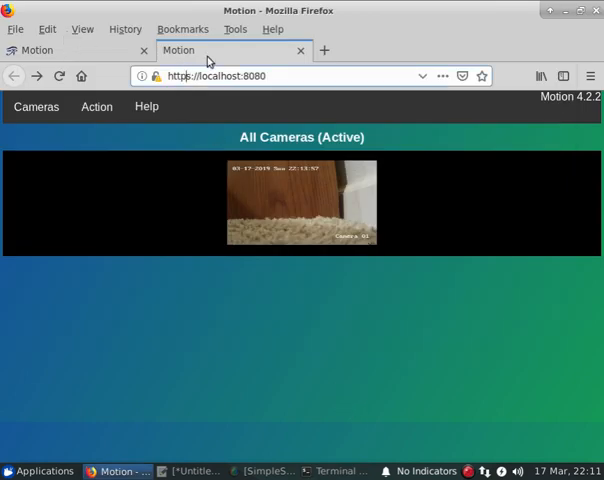
Step: Reload Motion's All Cameras page over plain HTTP at localhost:8080 and view the camera feed
{"action": "left_click", "coordinate": [56, 76]}
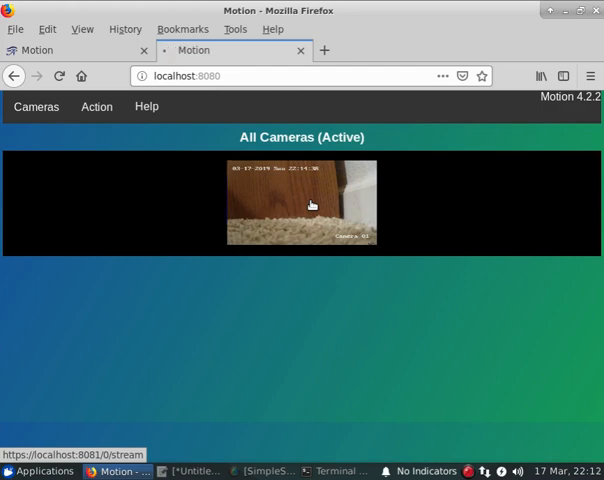
{"action": "left_click", "coordinate": [310, 204]}
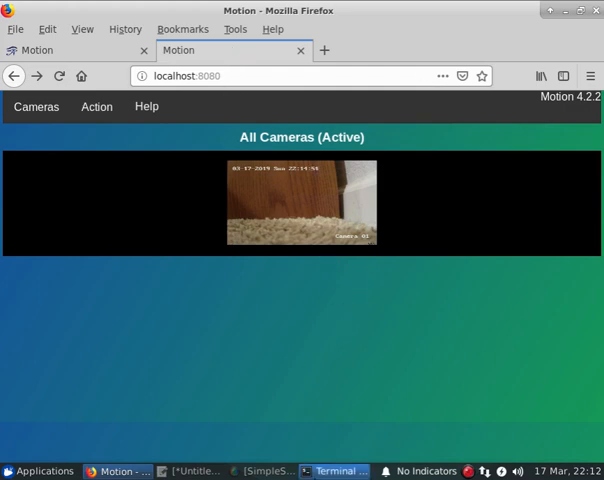
{"action": "left_click", "coordinate": [334, 472]}
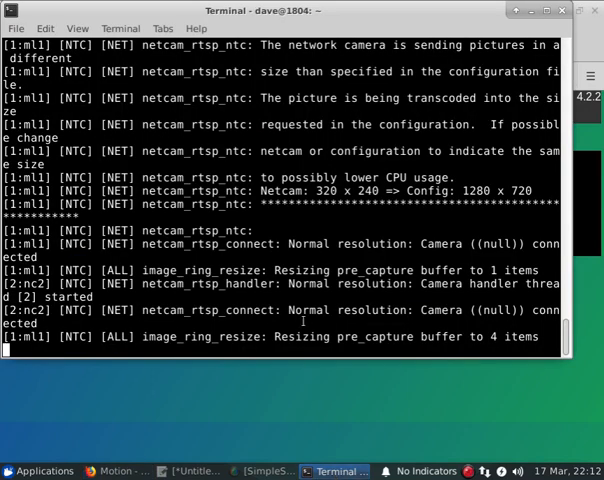